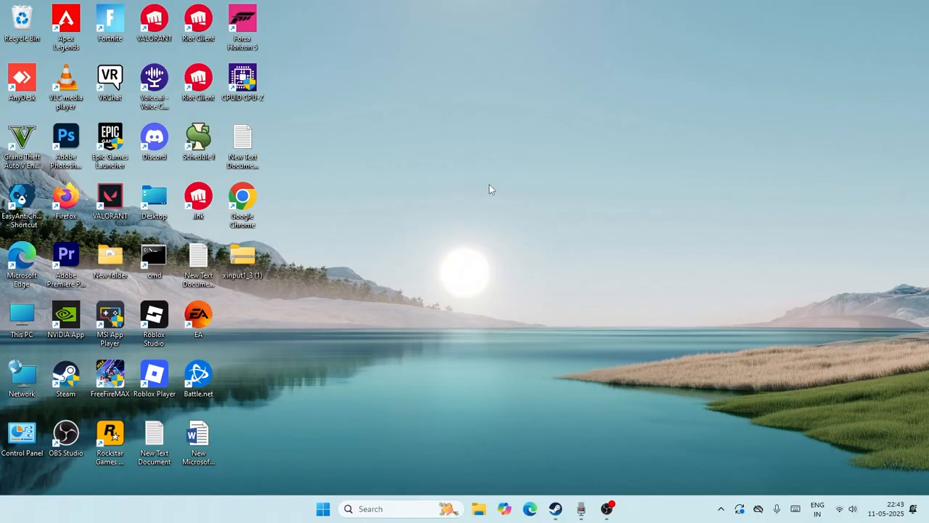
mouse_move(497, 226)
text(se)
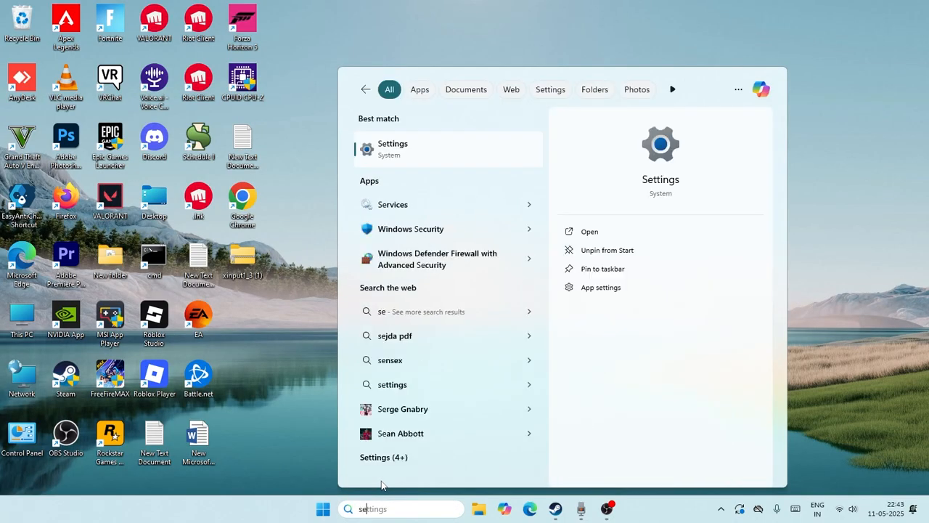
Step: Check Windows Update in Settings from the search results
click(392, 148)
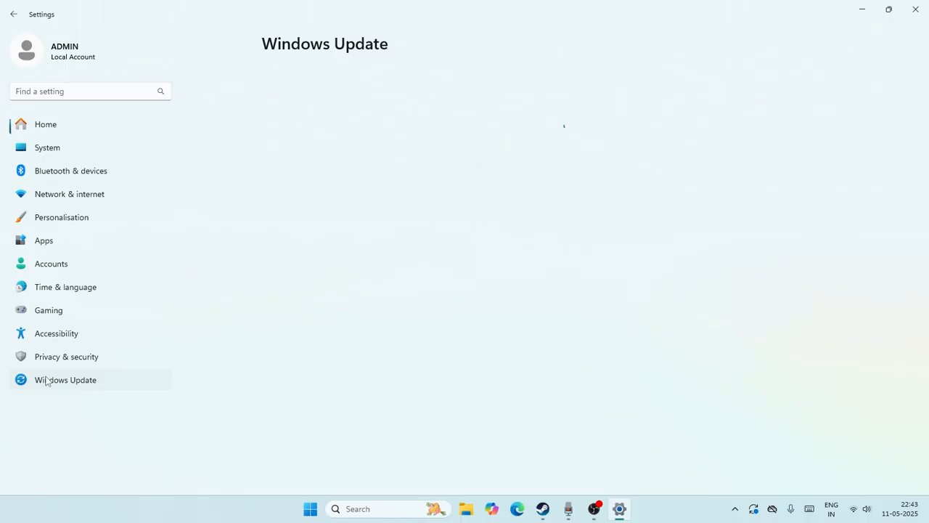
click(65, 380)
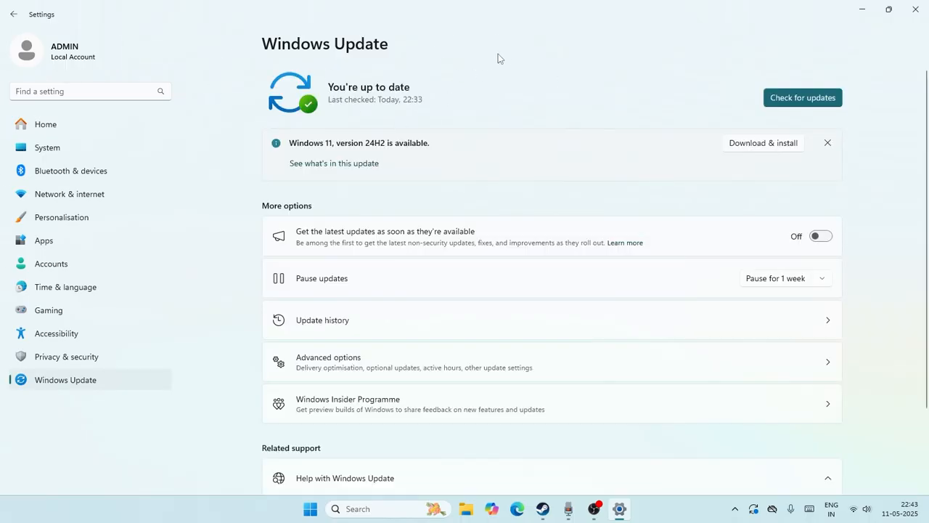
mouse_move(691, 158)
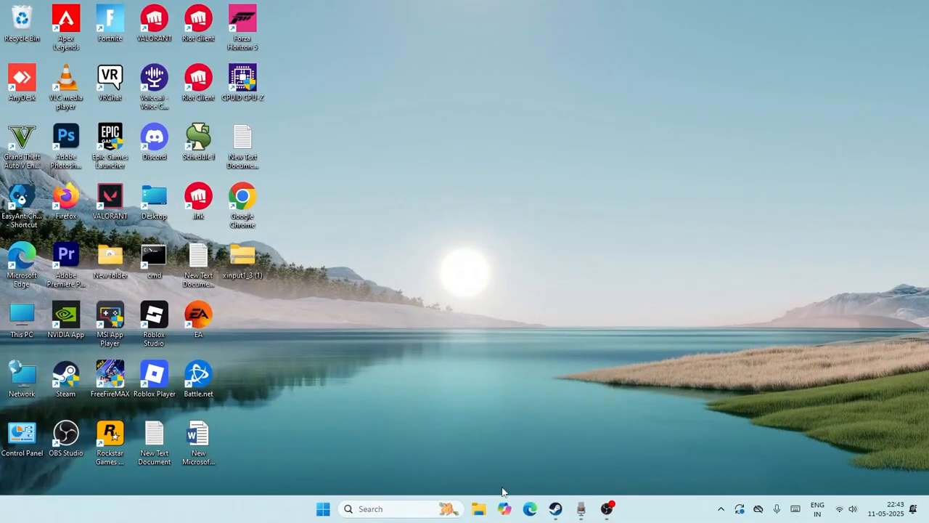
Step: Show Apex Legends' Installed Files page in its Steam properties
click(555, 508)
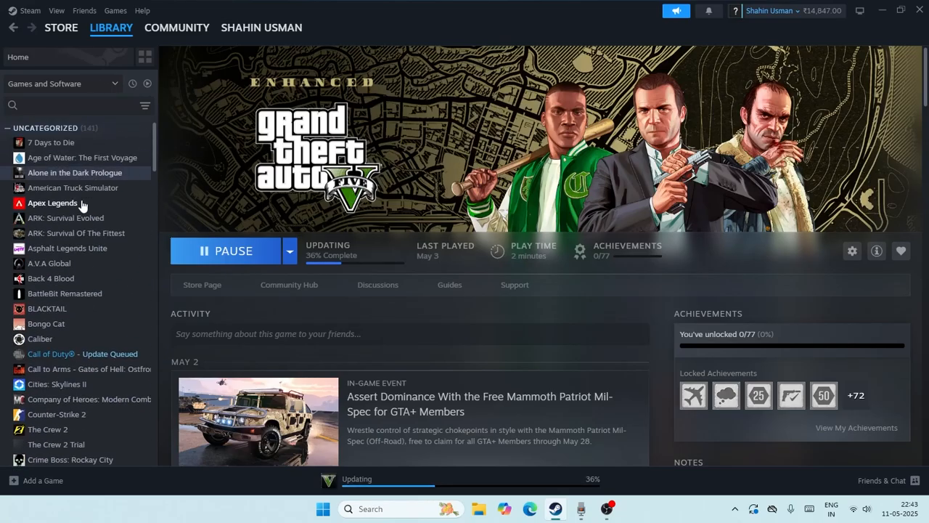
click(52, 203)
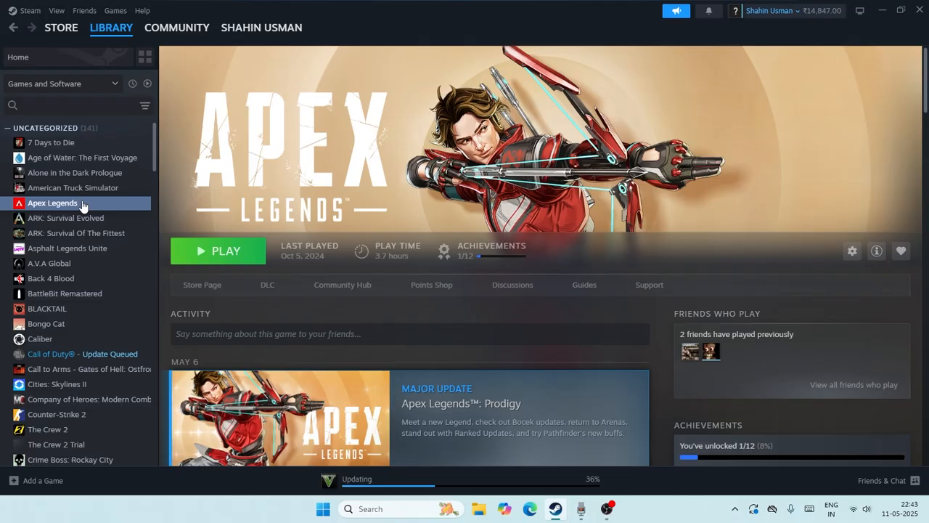
click(850, 250)
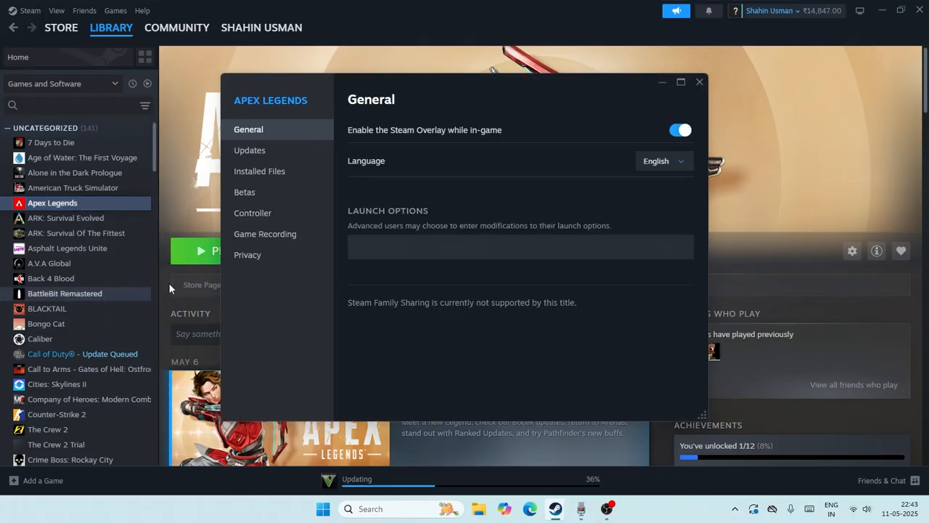
click(258, 171)
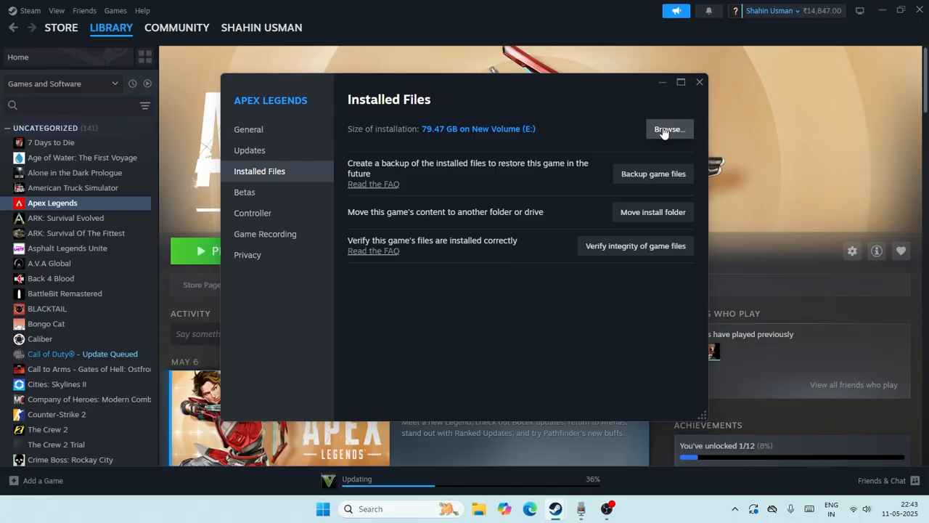
Step: Browse the Apex Legends install folder and bring up actions for the EasyAntiCheat folder
click(666, 127)
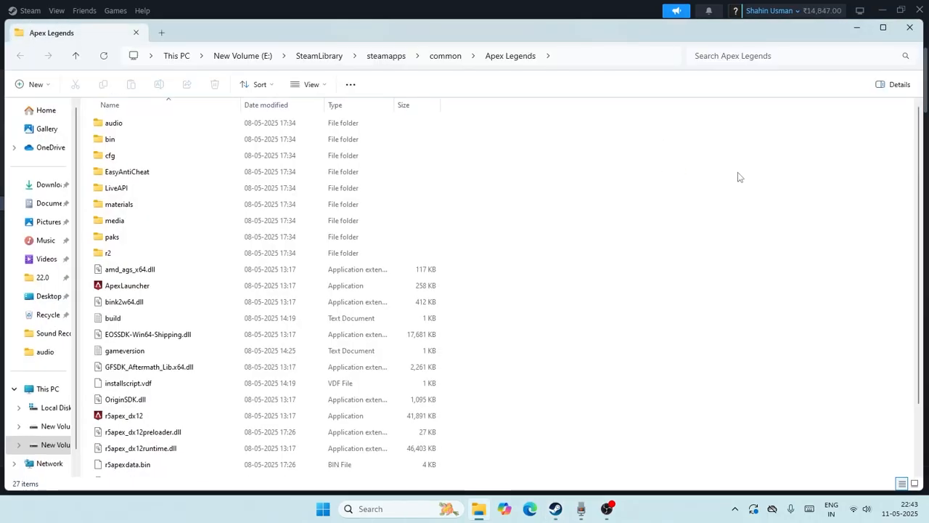
mouse_move(134, 188)
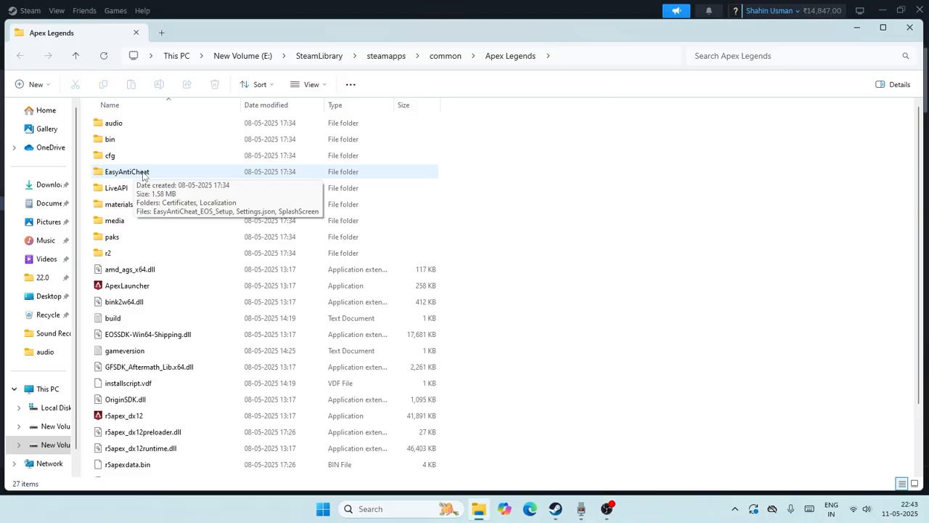
right_click(127, 171)
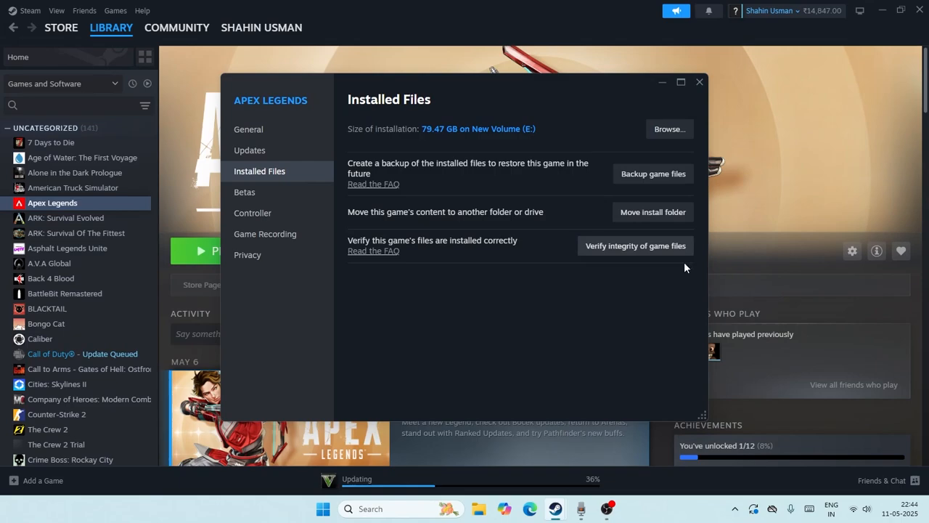
mouse_move(642, 249)
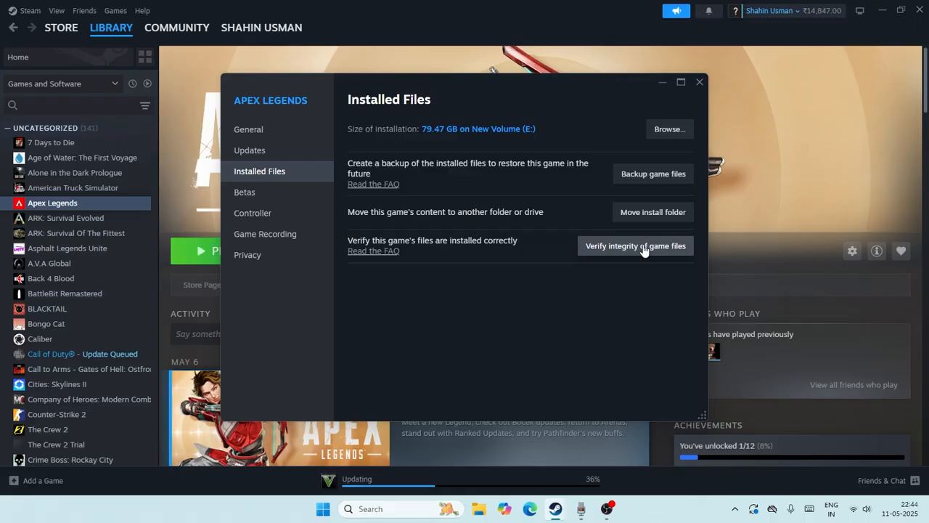
mouse_move(636, 254)
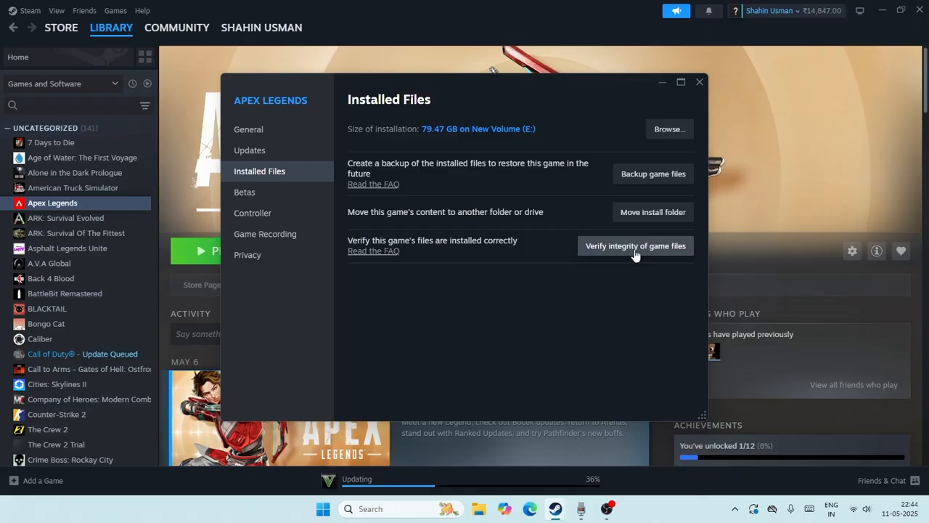
mouse_move(559, 171)
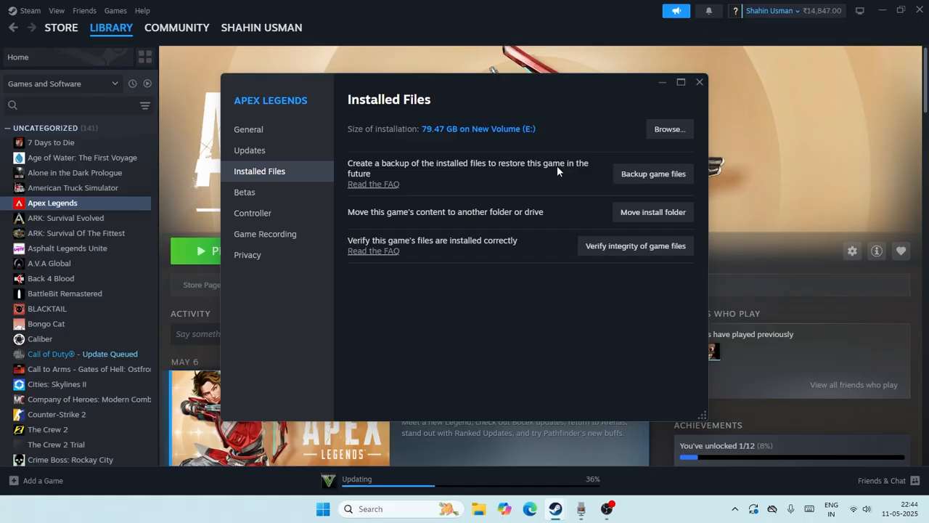
mouse_move(653, 212)
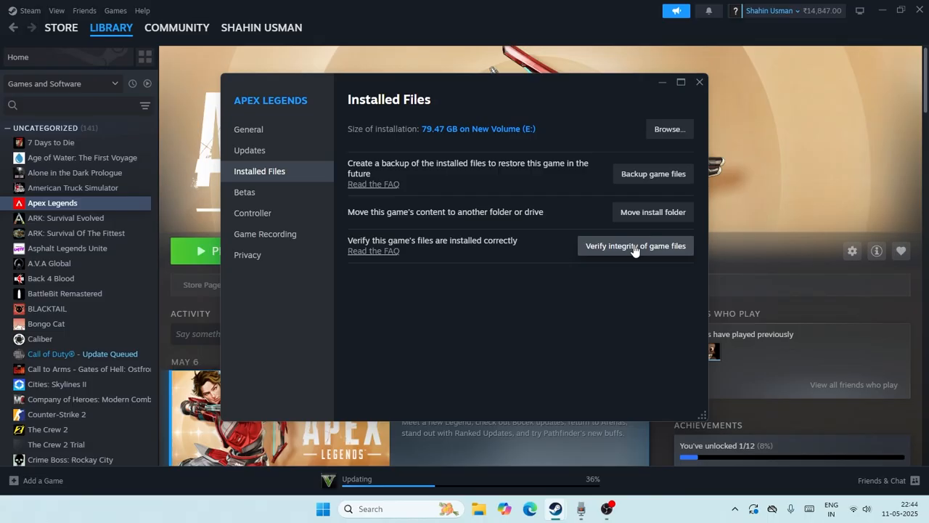
Step: Start verifying the integrity of Apex Legends' game files
click(699, 81)
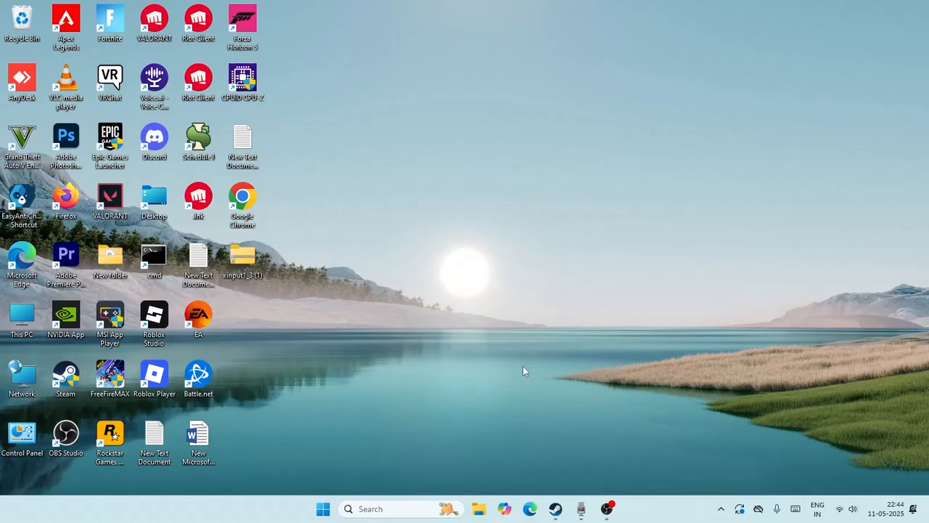
click(479, 508)
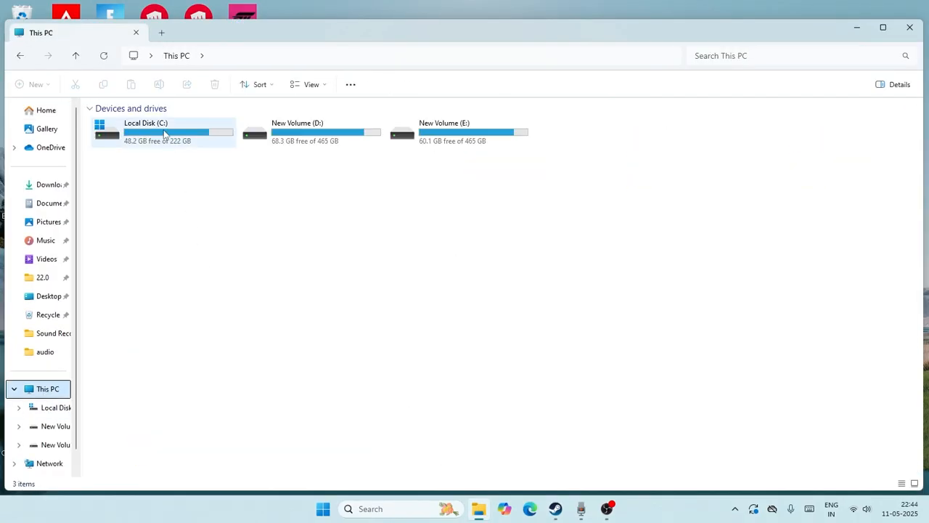
double_click(145, 131)
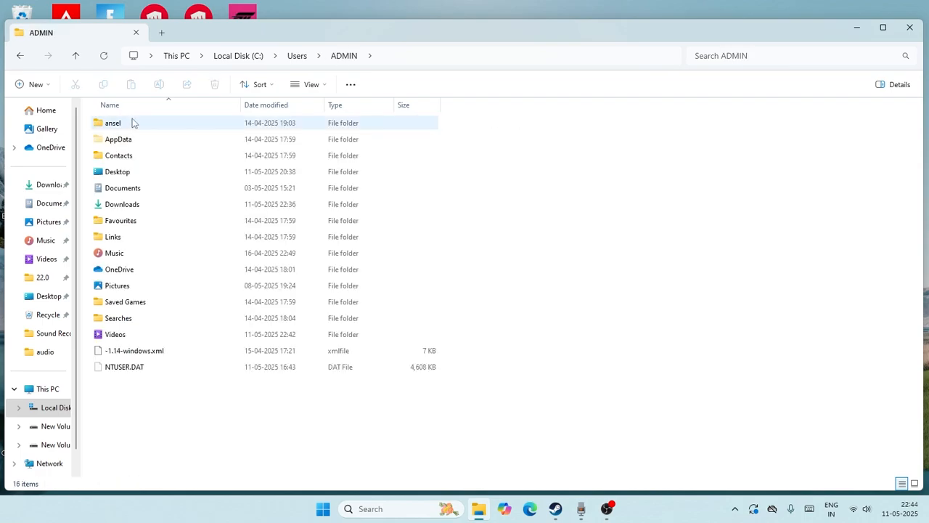
click(125, 300)
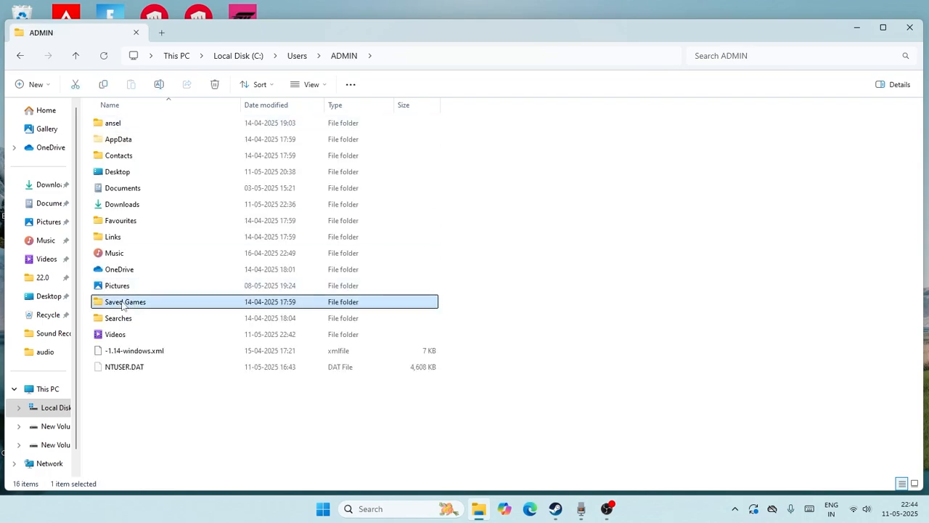
double_click(125, 300)
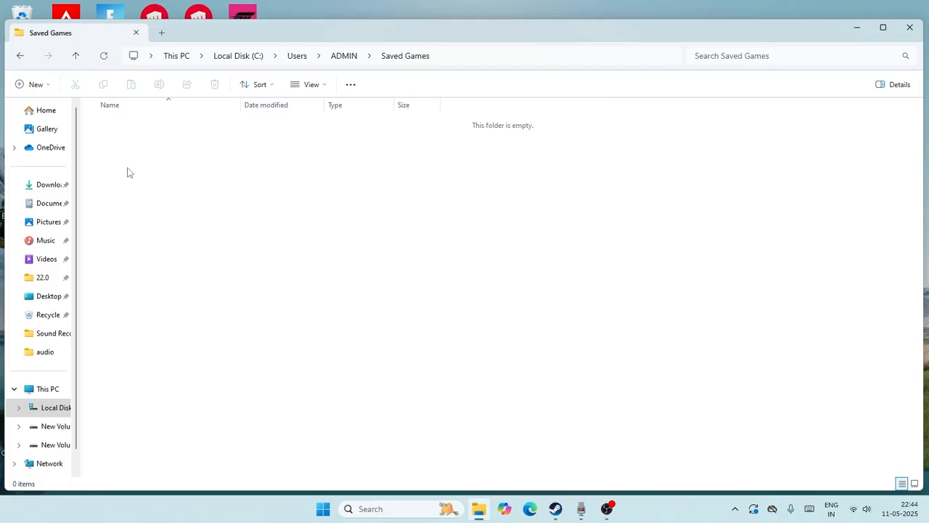
mouse_move(148, 96)
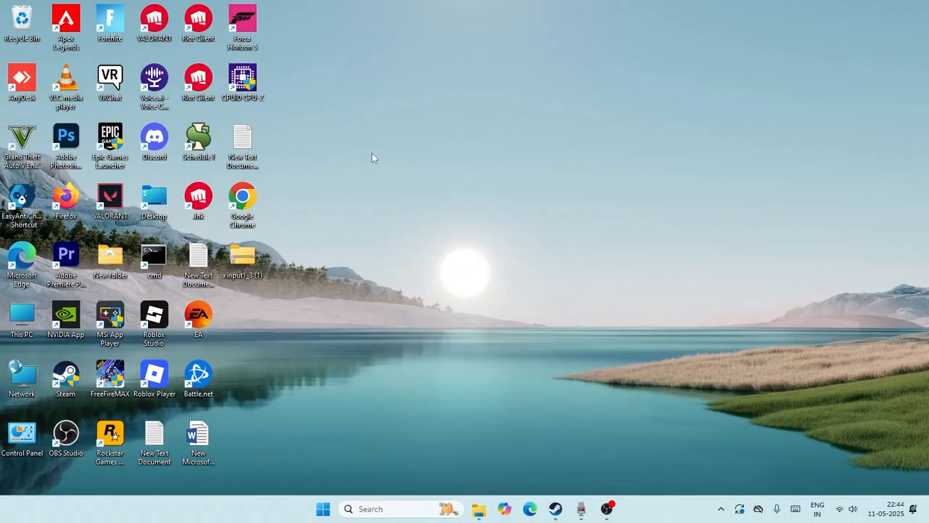
mouse_move(552, 462)
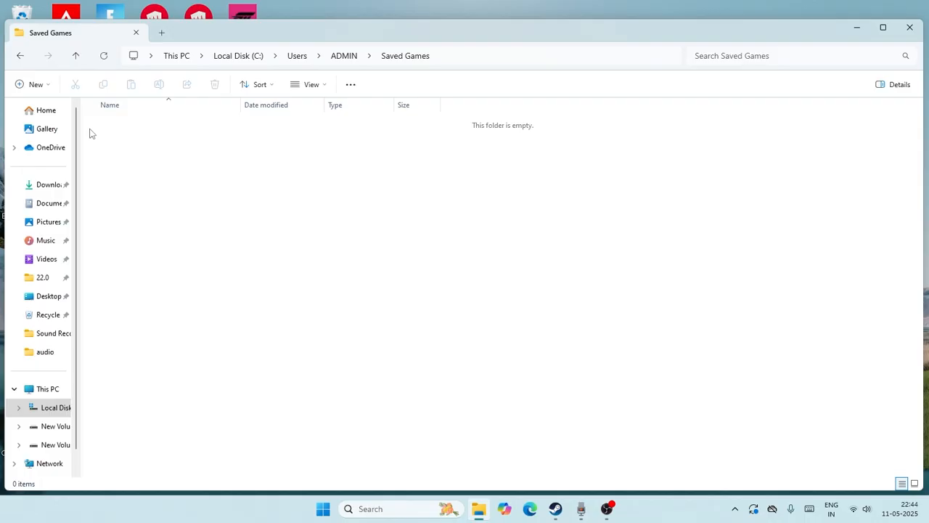
mouse_move(433, 212)
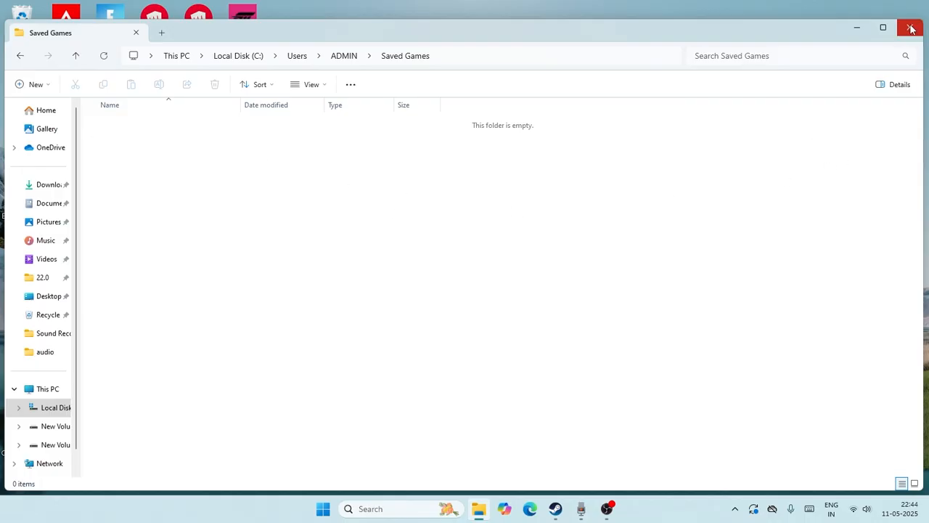
click(912, 27)
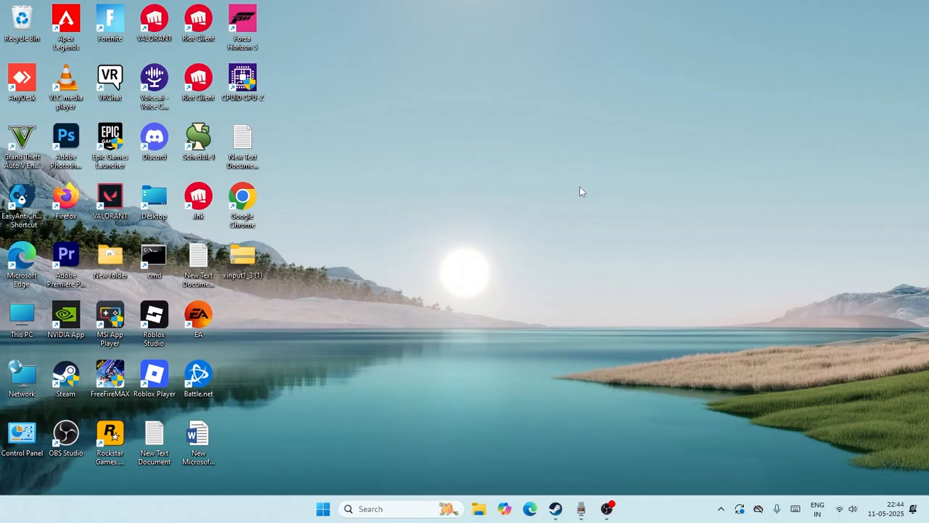
Step: Return to Steam and reopen Apex Legends' Installed Files settings
click(555, 508)
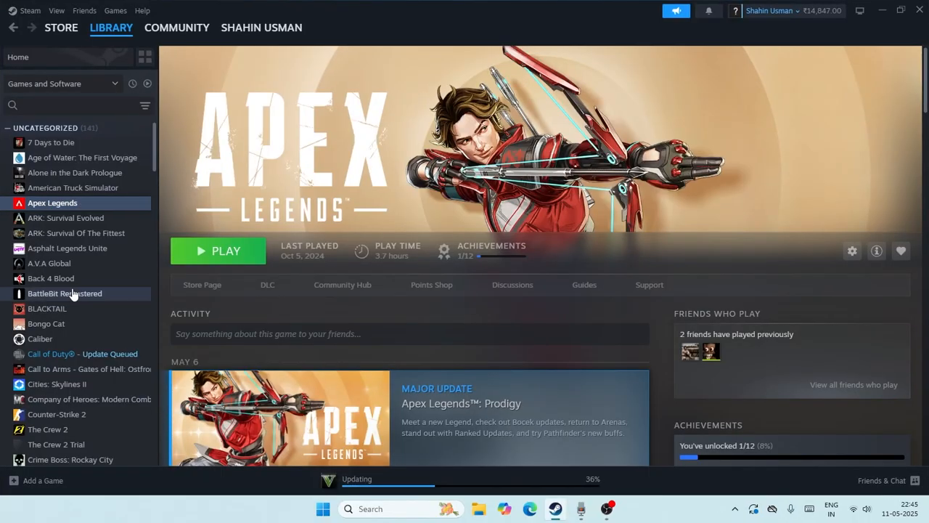
click(850, 250)
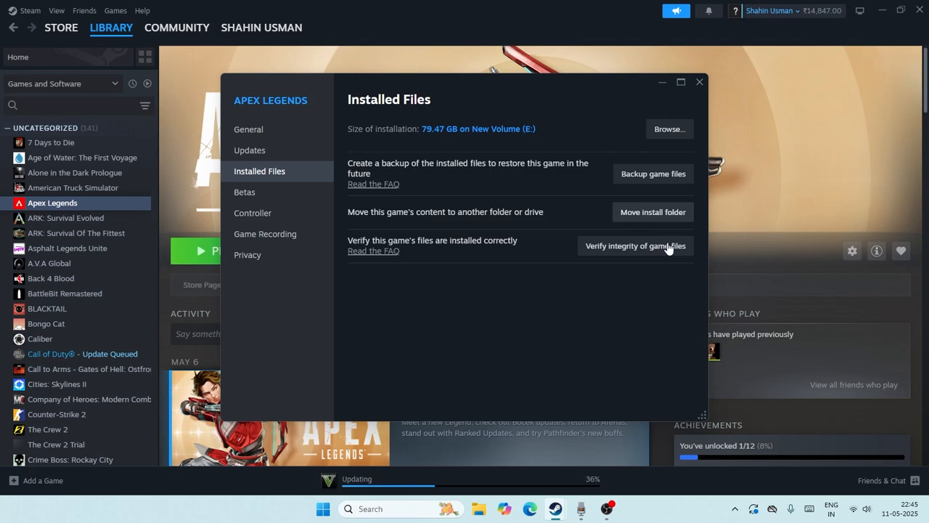
mouse_move(626, 255)
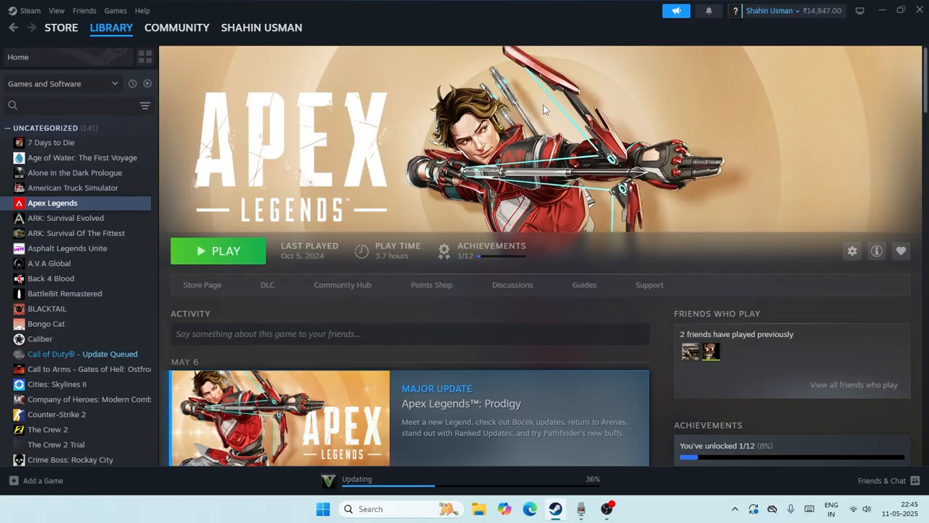
mouse_move(650, 132)
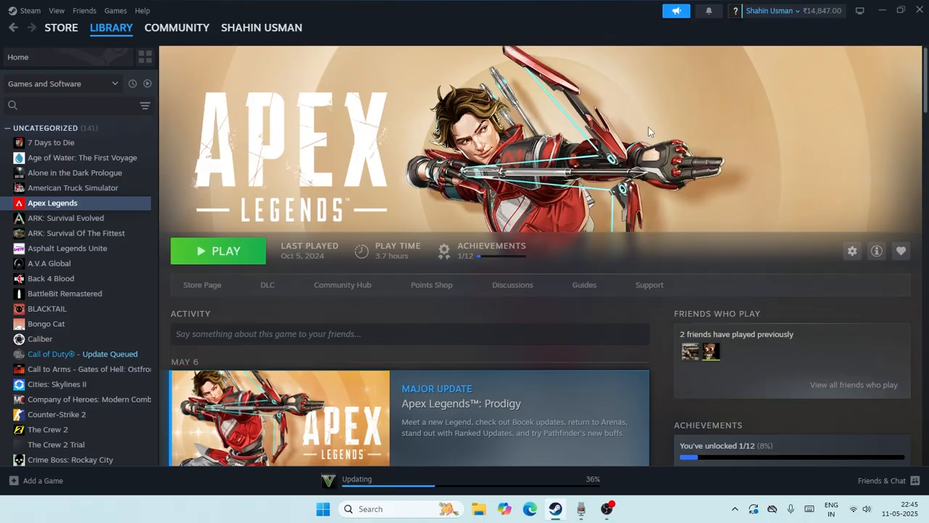
mouse_move(662, 132)
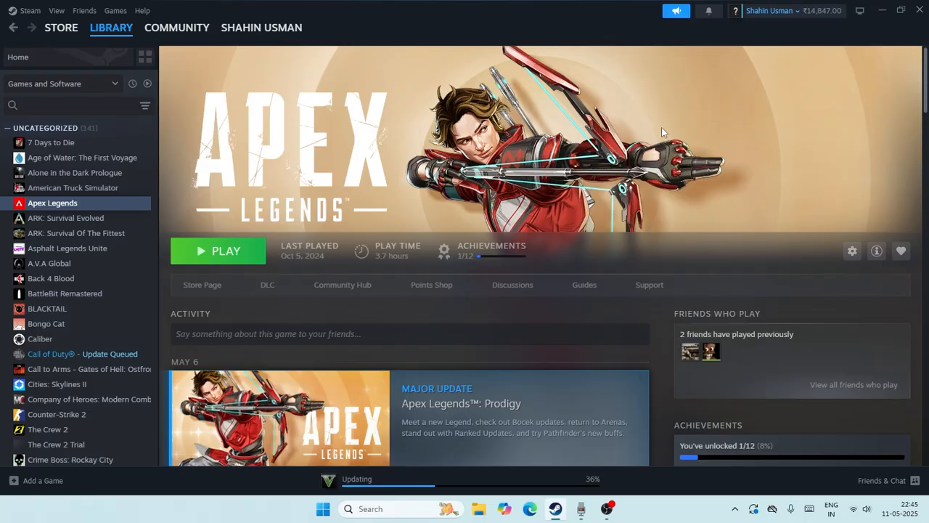